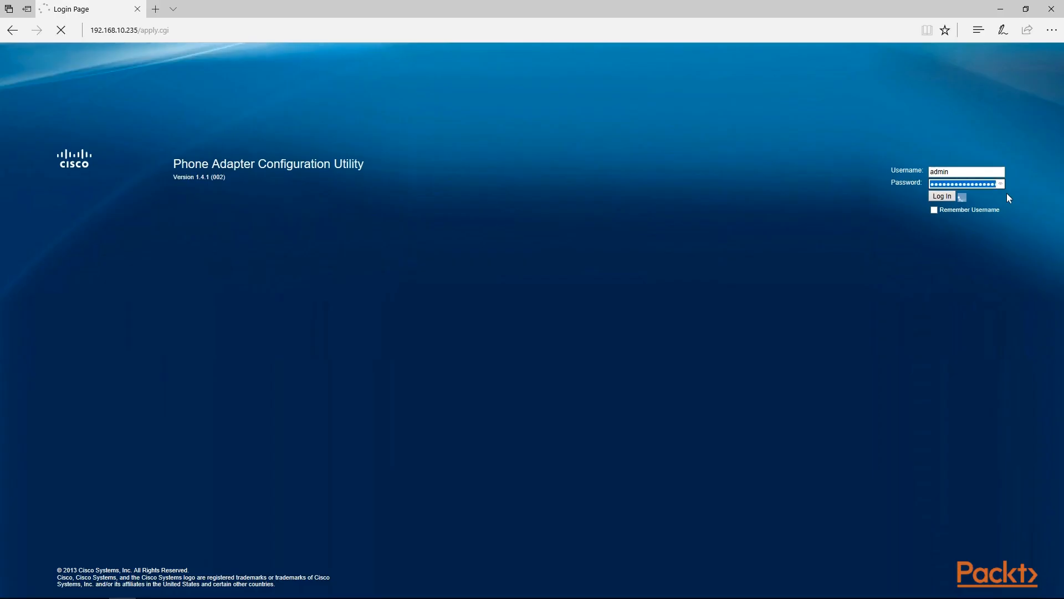
Log in as admin and view System Information, then Internet Status showing WAN at 192.168.10.235
{"action": "left_click", "coordinate": [941, 195]}
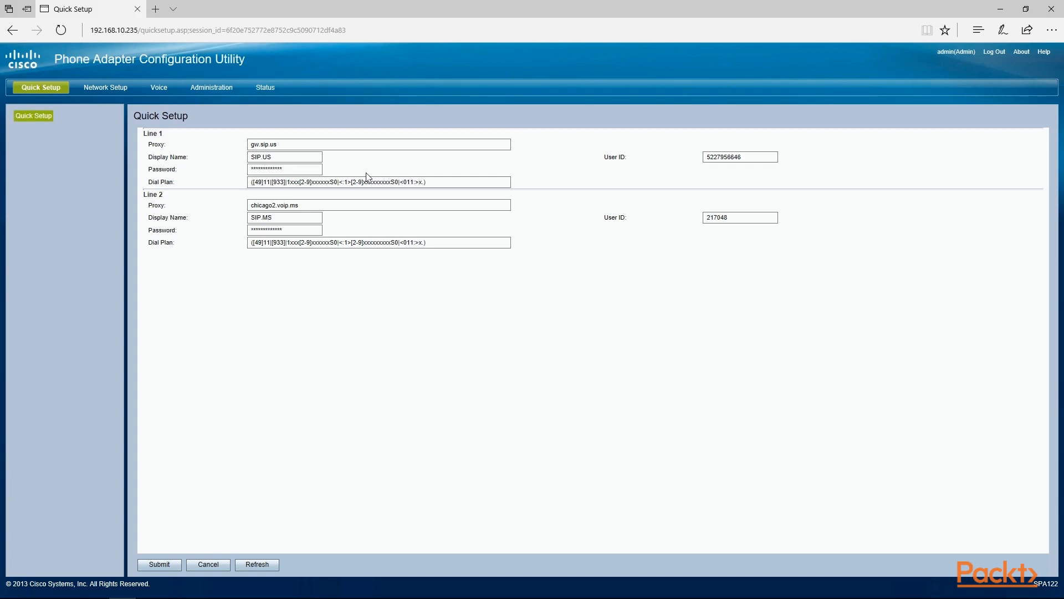
{"action": "left_click", "coordinate": [264, 87]}
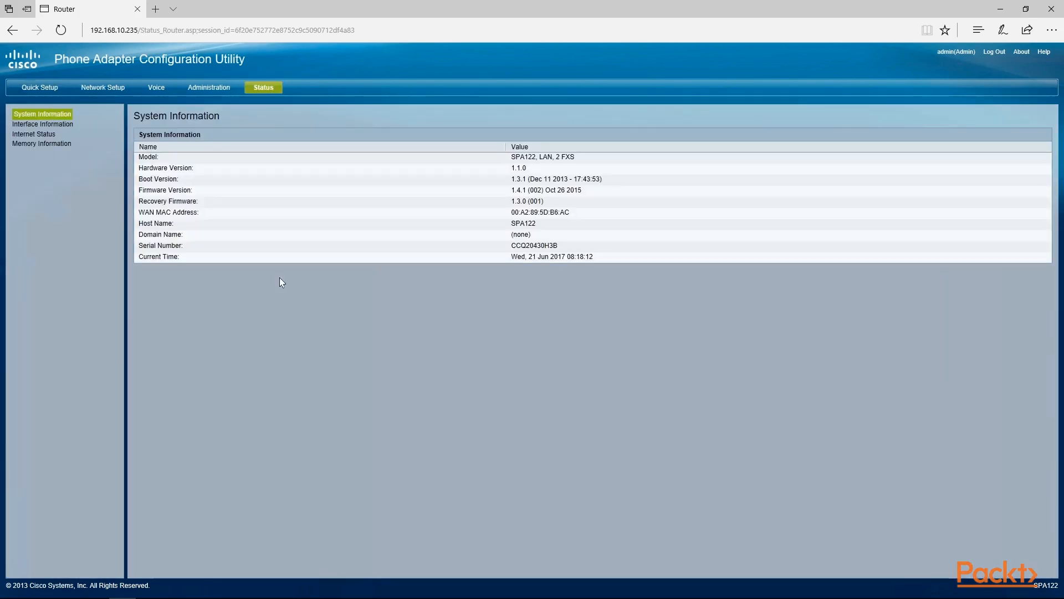
{"action": "mouse_move", "coordinate": [33, 134]}
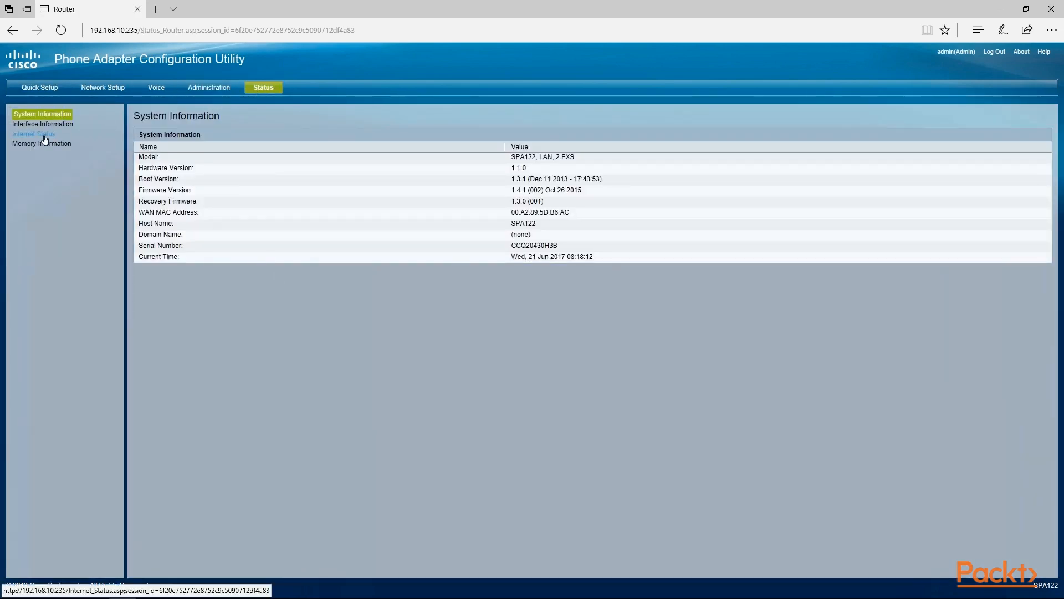
{"action": "left_click", "coordinate": [33, 134]}
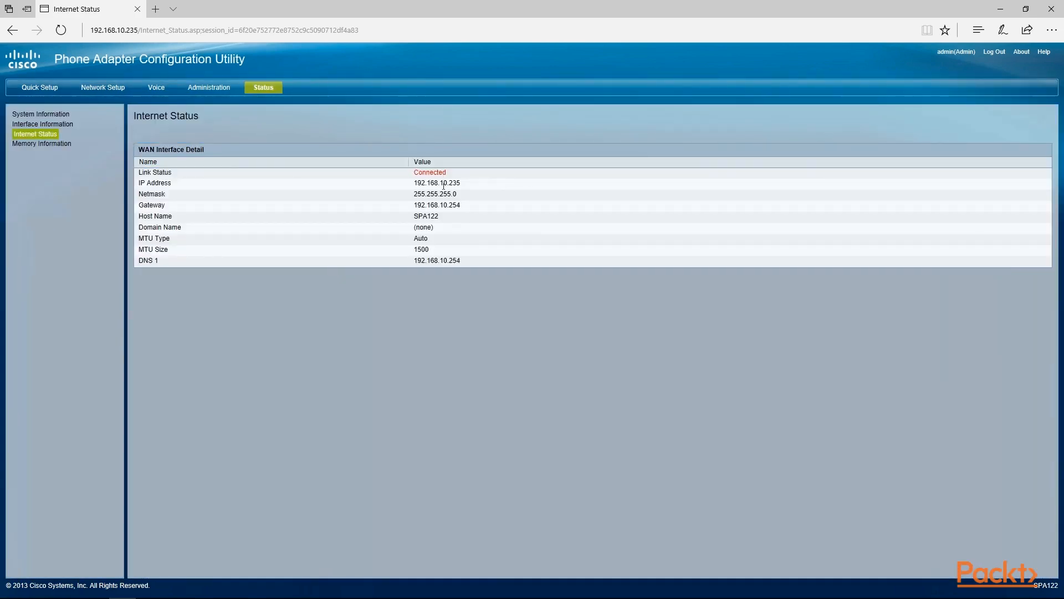
{"action": "left_click", "coordinate": [103, 87]}
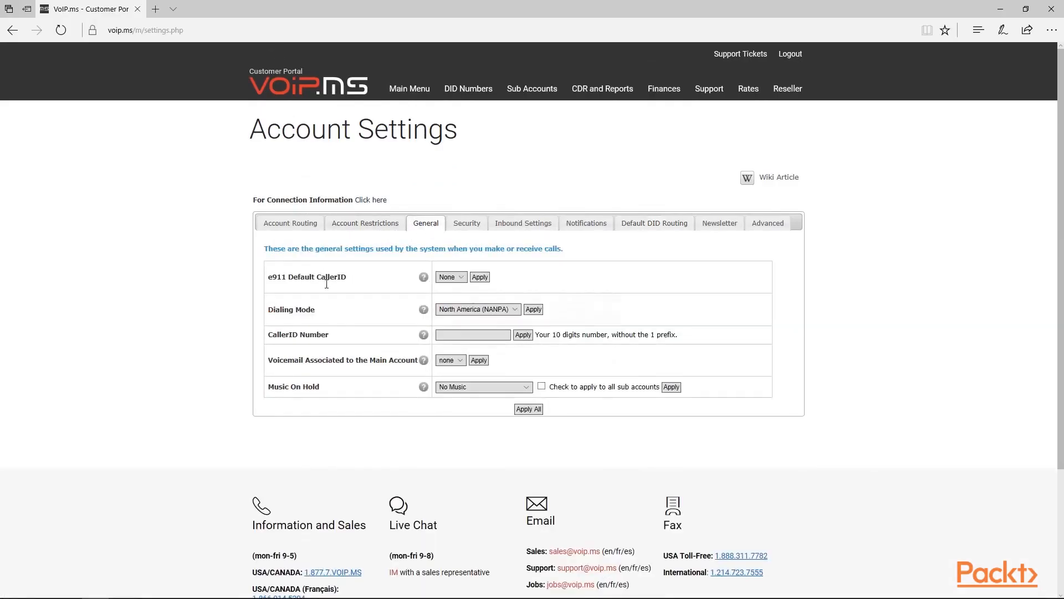
{"action": "mouse_move", "coordinate": [322, 392]}
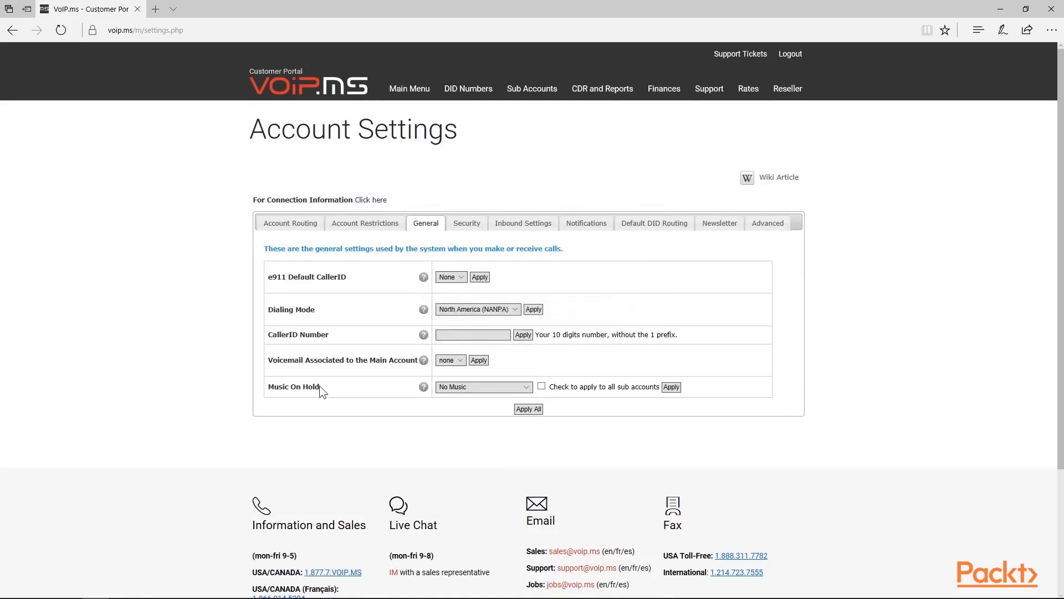
Review account routing (Premium Canada kept), call restrictions, account balance and transaction history
{"action": "left_click", "coordinate": [290, 223]}
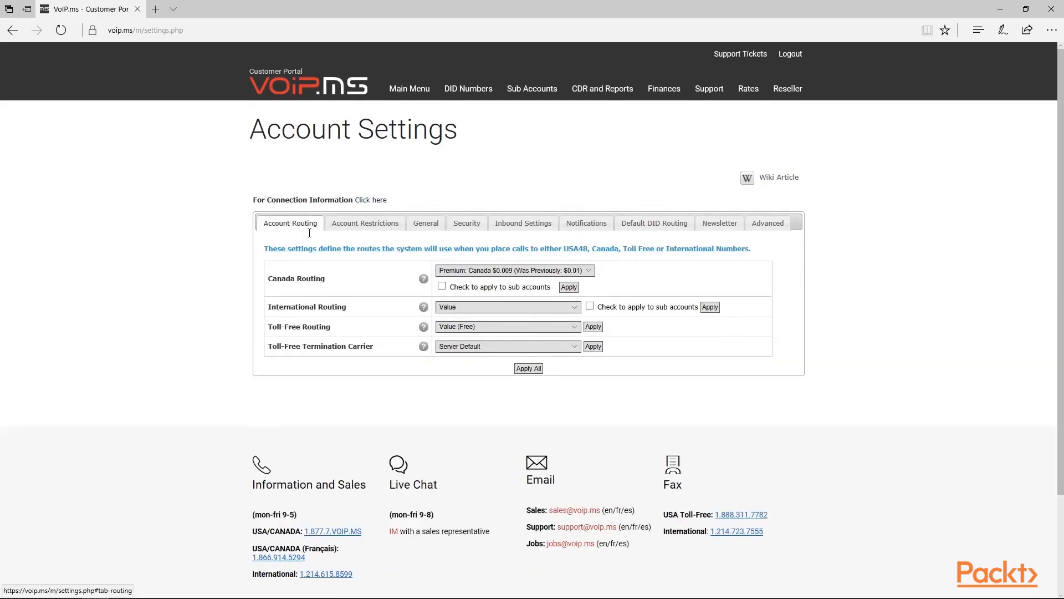
{"action": "mouse_move", "coordinate": [499, 274]}
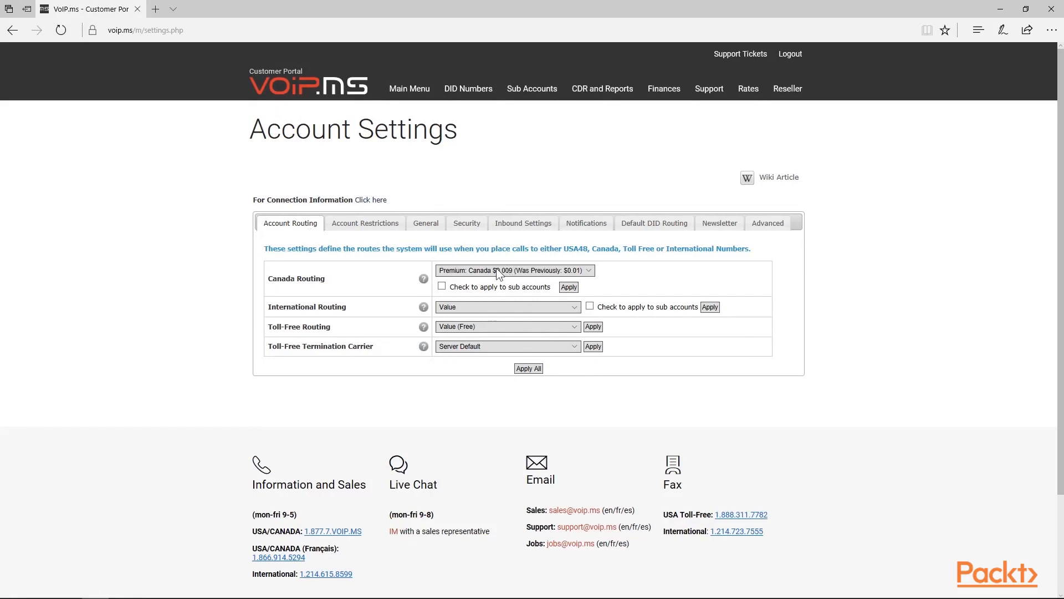
{"action": "left_click", "coordinate": [514, 270]}
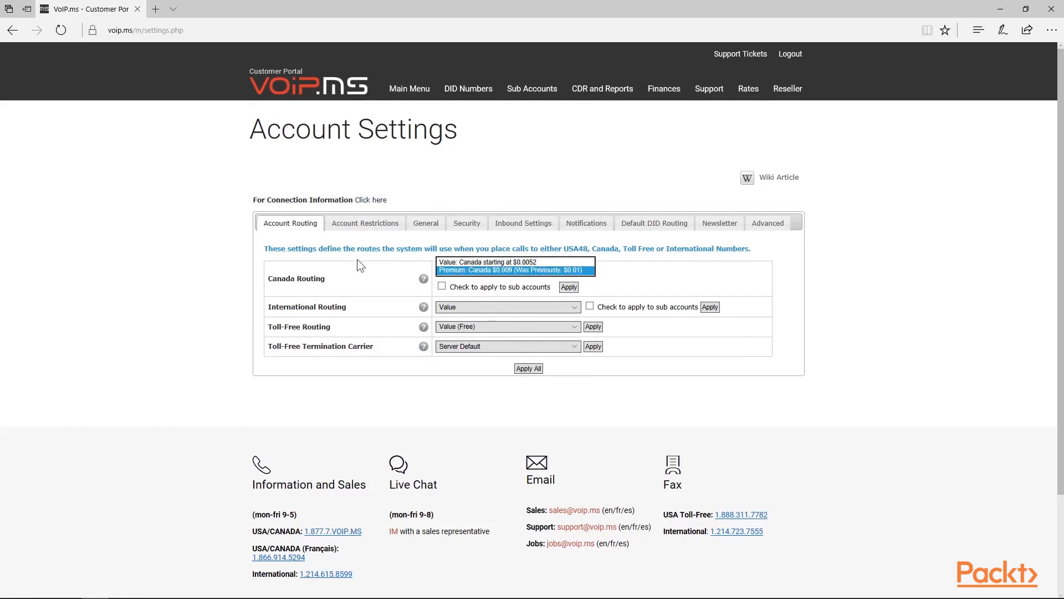
{"action": "left_click", "coordinate": [512, 269]}
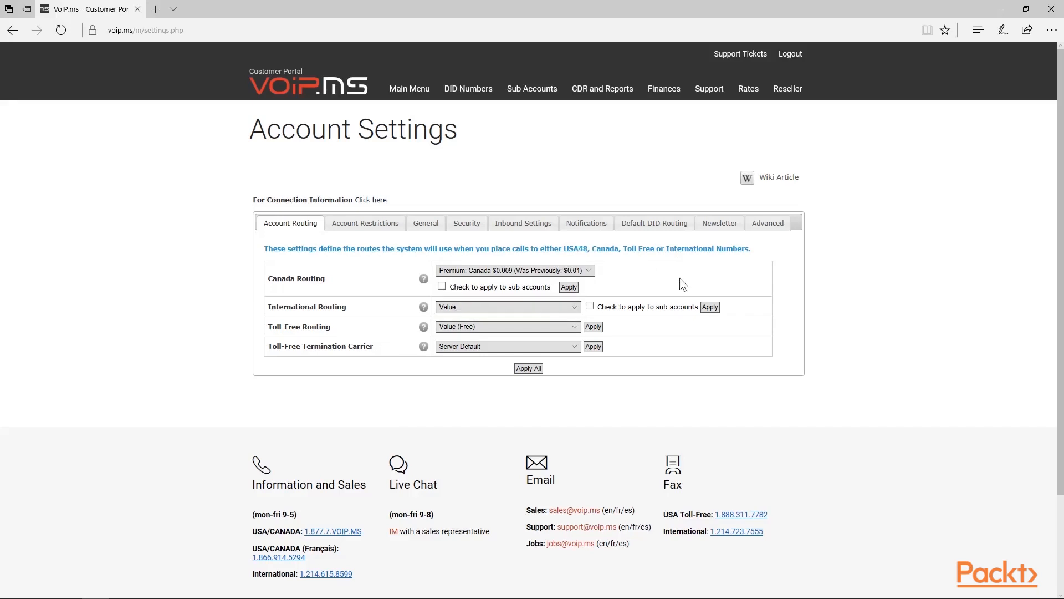
{"action": "left_click", "coordinate": [365, 223]}
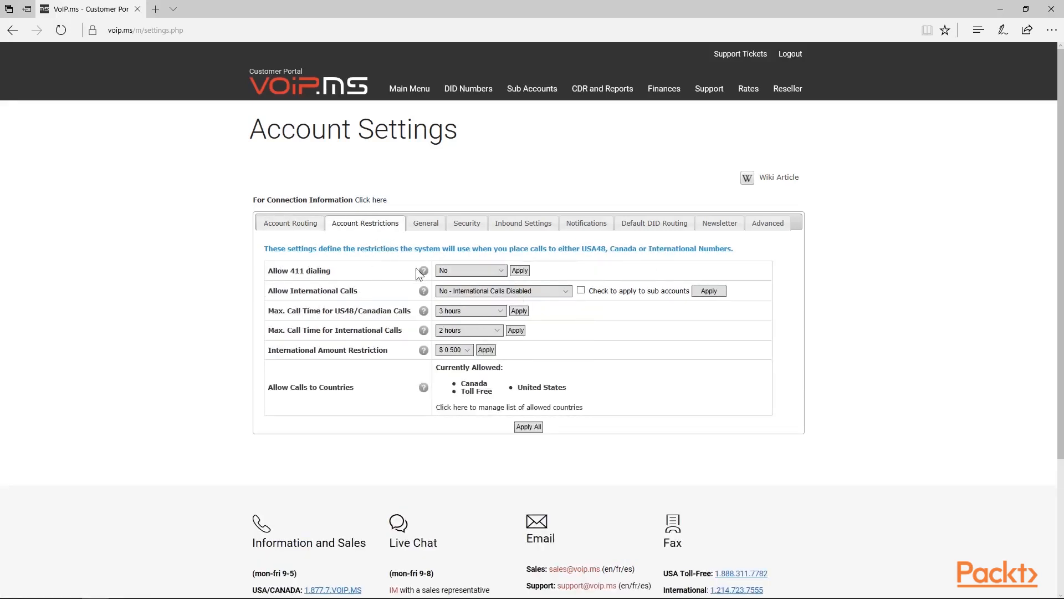
{"action": "mouse_move", "coordinate": [423, 271]}
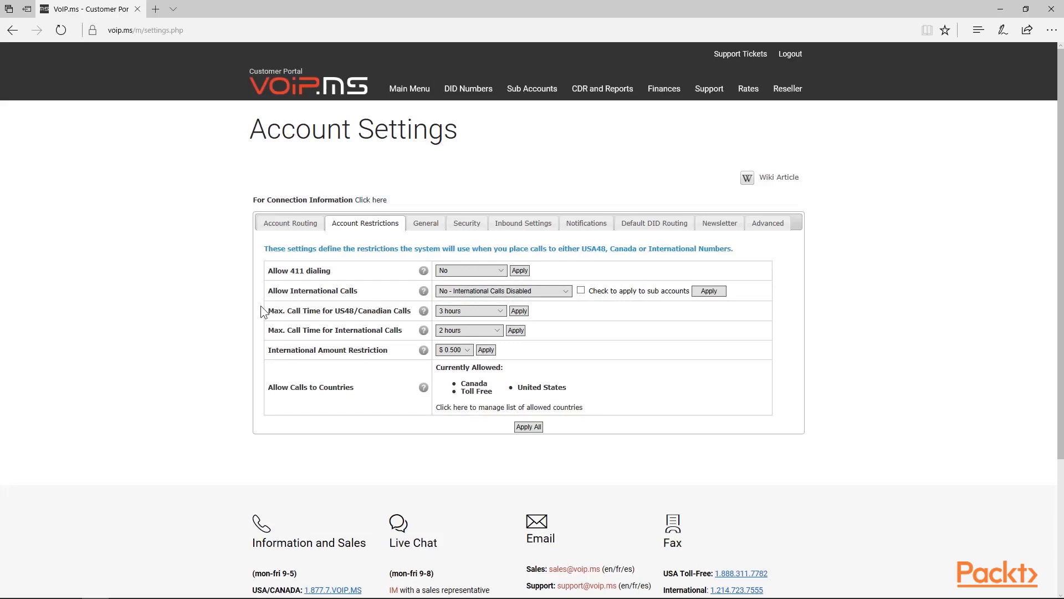
{"action": "left_click", "coordinate": [663, 88]}
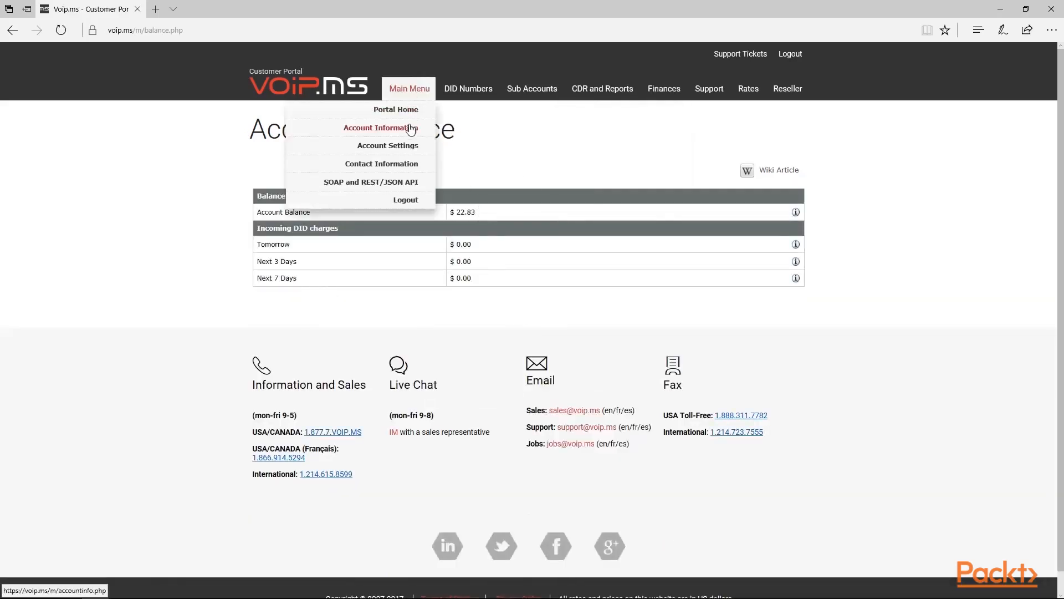
{"action": "left_click", "coordinate": [532, 88]}
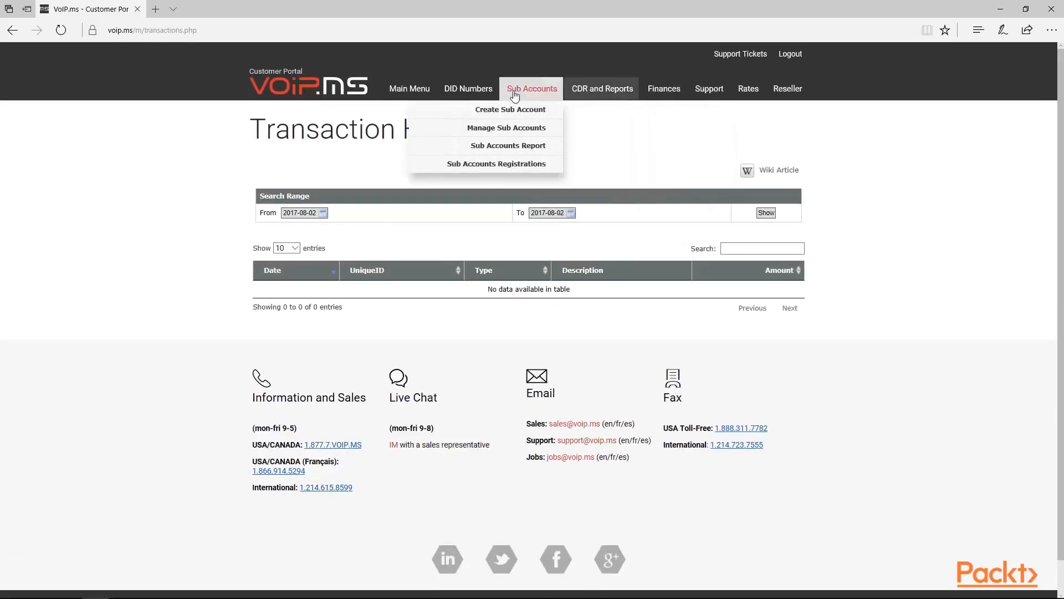
{"action": "mouse_move", "coordinate": [371, 92]}
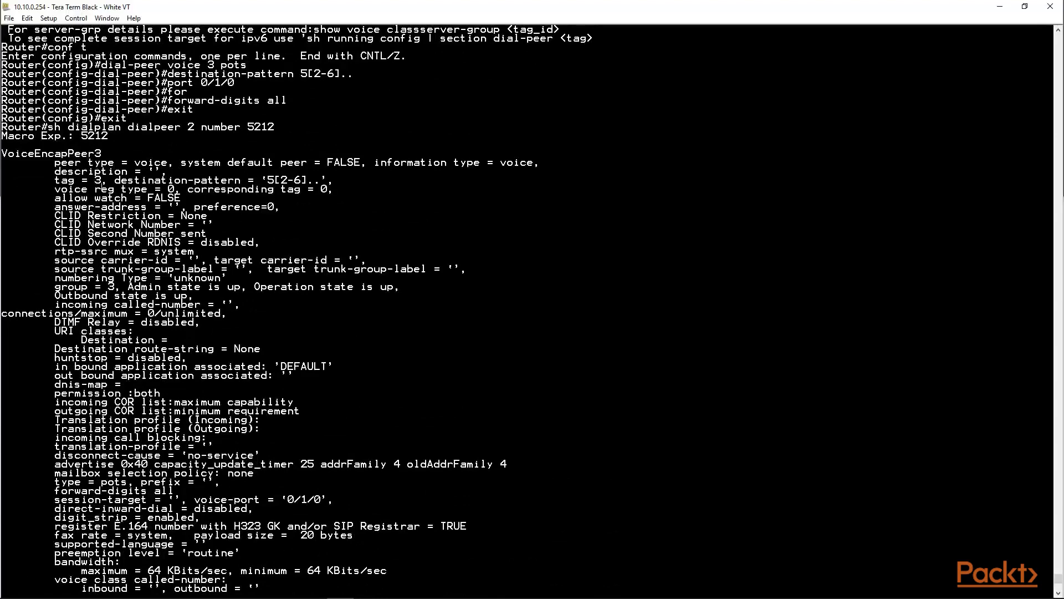
Test dial-peer 2 against number 5711 with 'sh dialplan dialpeer 2 number 5711'
{"action": "scroll", "scroll_direction": "down", "scroll_amount": 3}
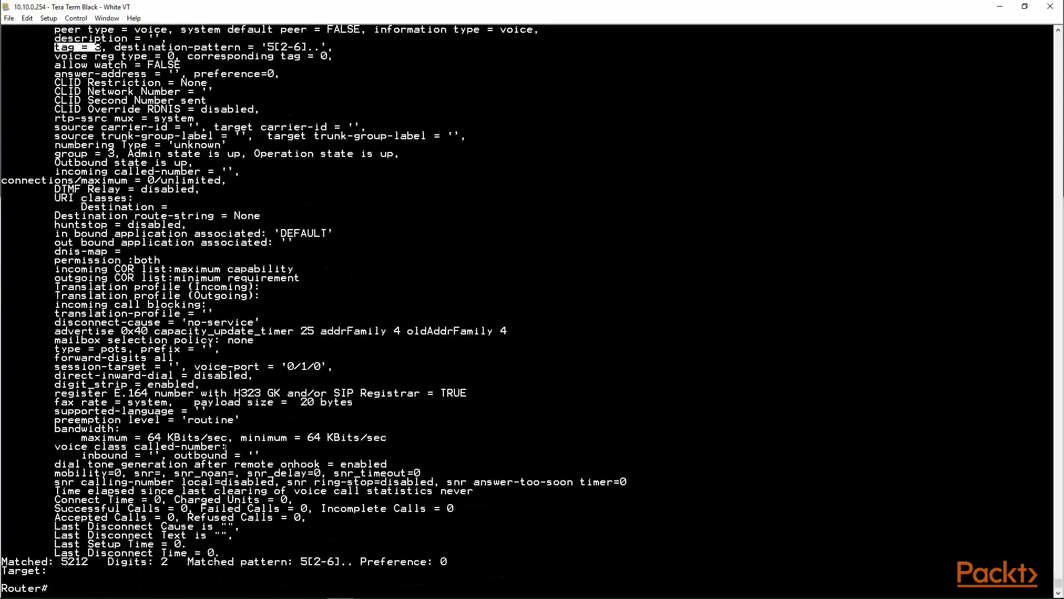
{"action": "type", "text": "conf t"}
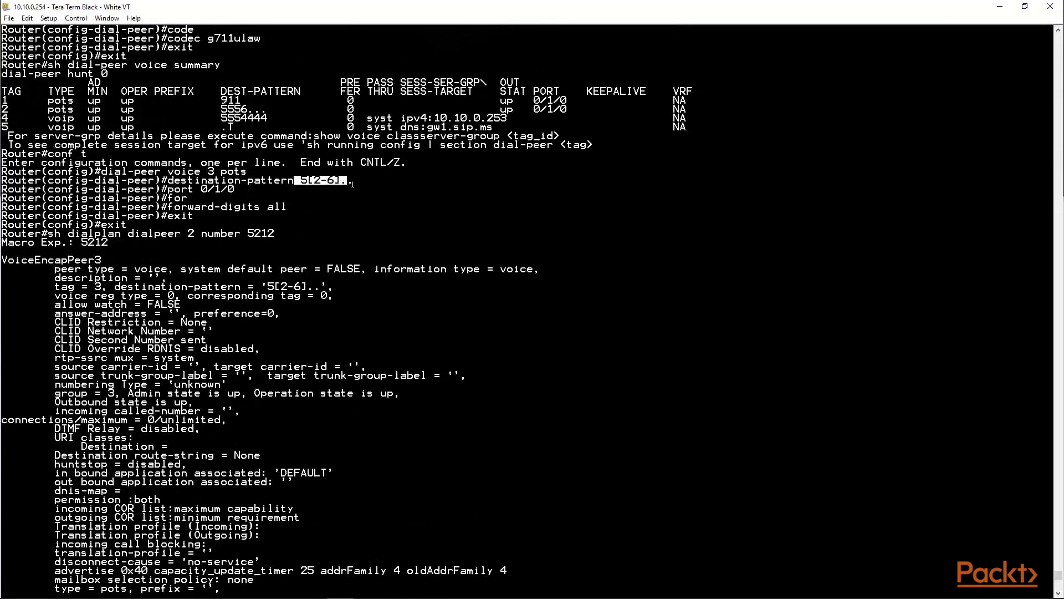
{"action": "scroll", "scroll_direction": "down", "scroll_amount": 3}
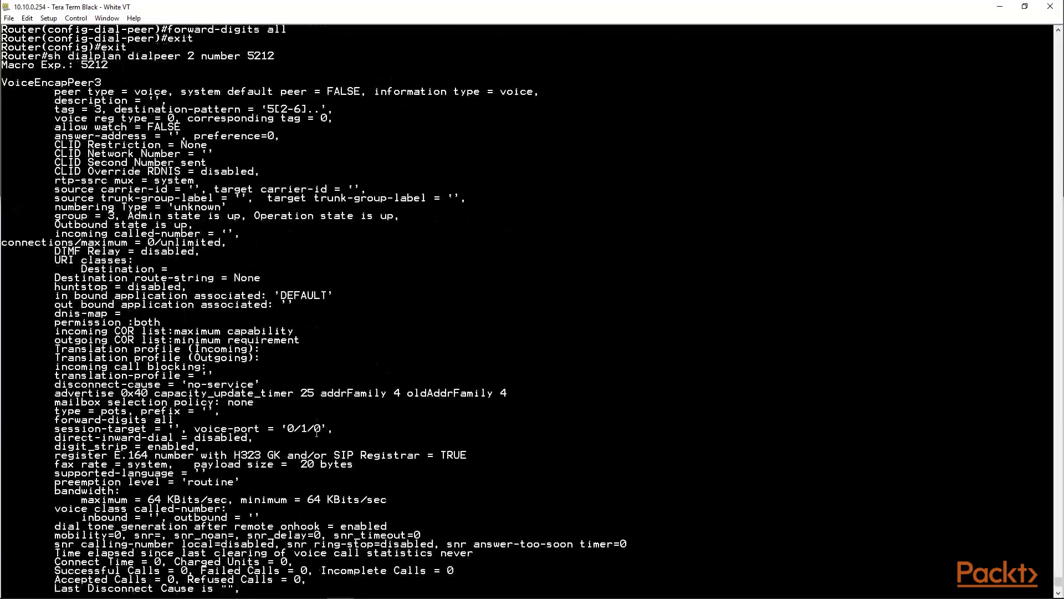
{"action": "type", "text": "sh dialplan dialpeer 2 number 5711"}
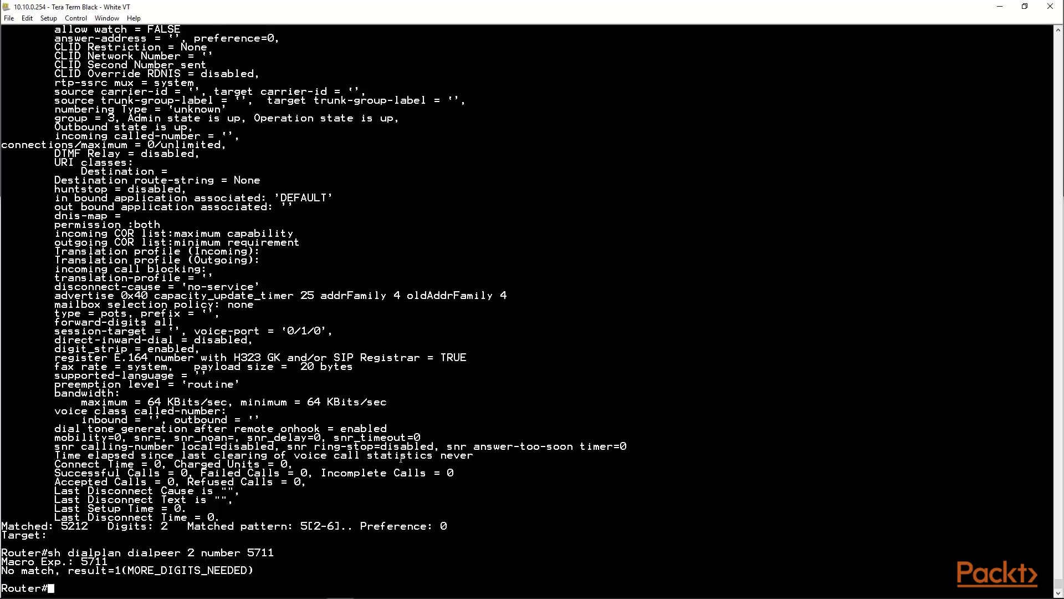
Show the voice port summary listing ports 0/1/0 and 0/1/1 idle and on-hook
{"action": "type", "text": "sh voice port summary"}
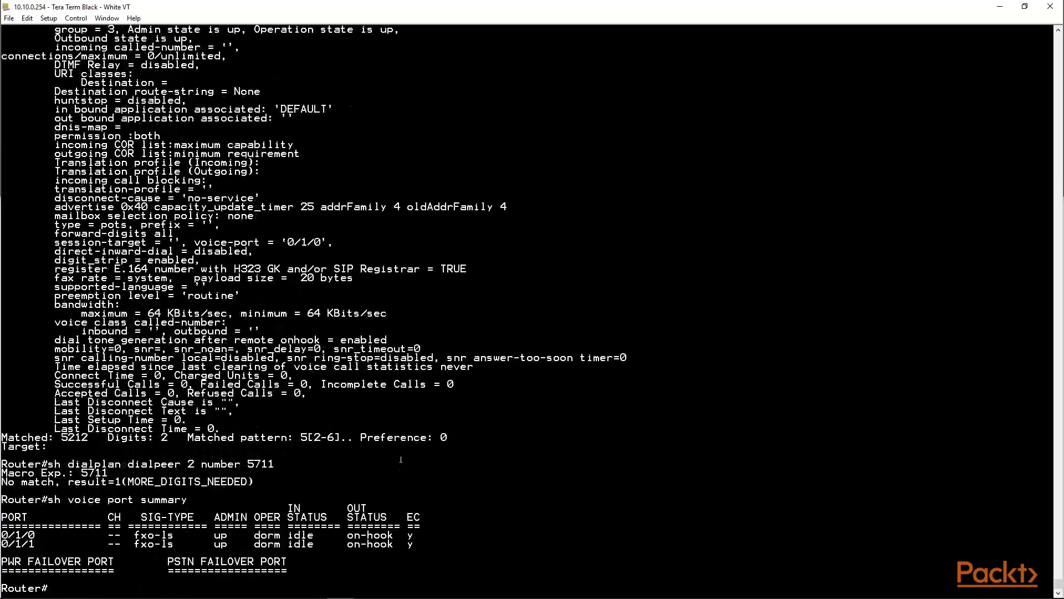
{"action": "type", "text": "sh voice port summary"}
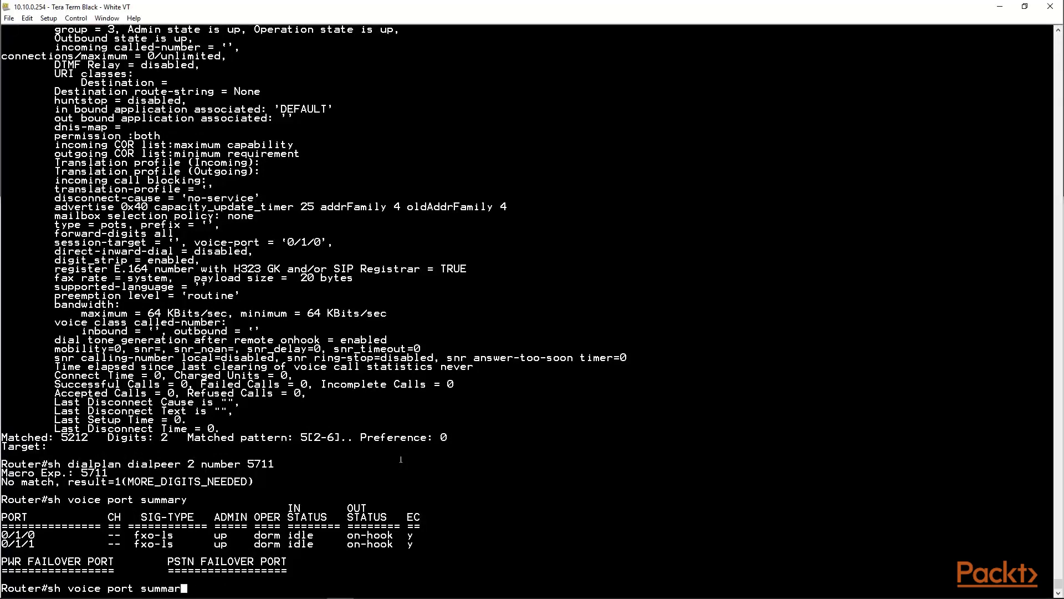
{"action": "type", "text": "d"}
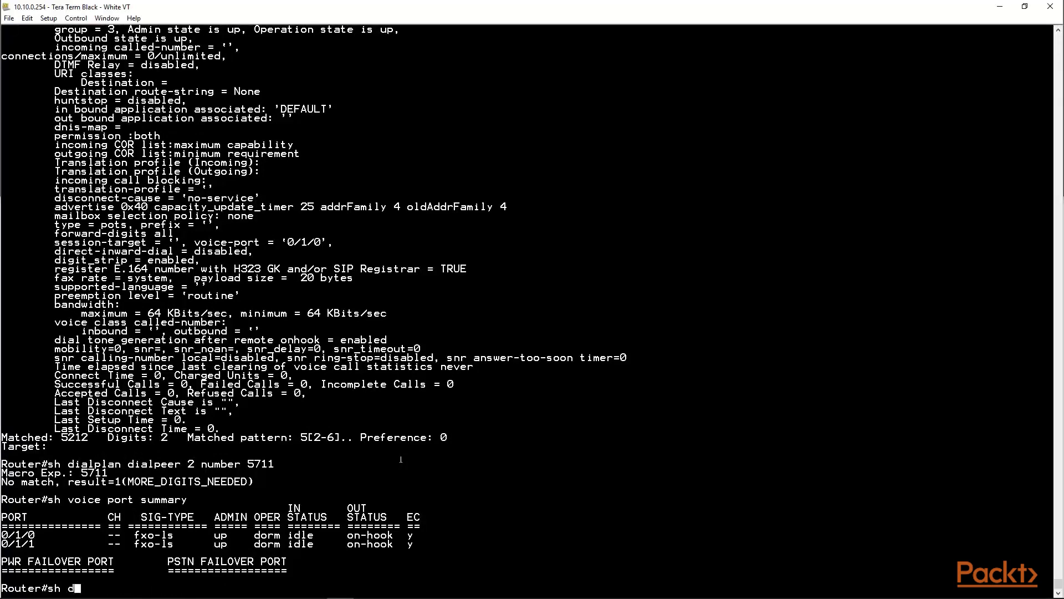
{"action": "type", "text": "ial-p"}
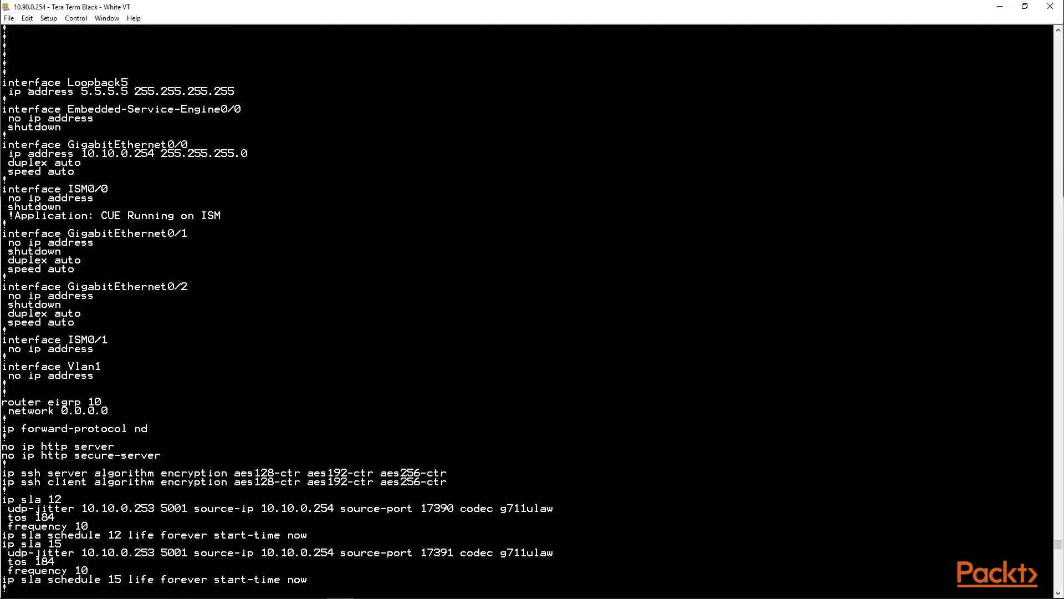
Scroll the running-config to dial-peer voice 3 with pattern 5[2-6].. on port 0/1/0
{"action": "scroll", "scroll_direction": "down", "scroll_amount": 3}
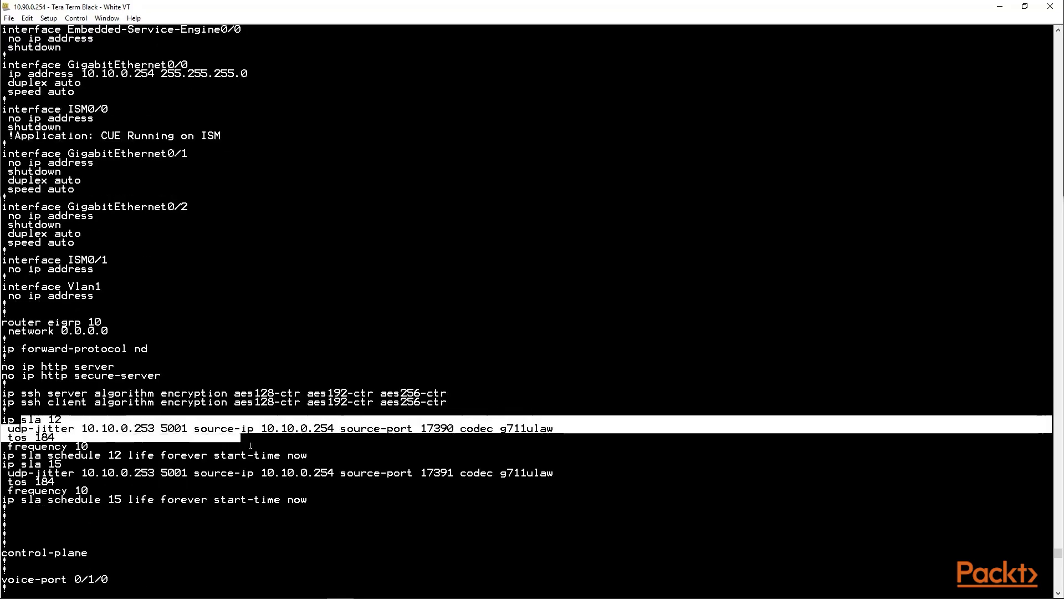
{"action": "scroll", "scroll_direction": "down", "scroll_amount": 3}
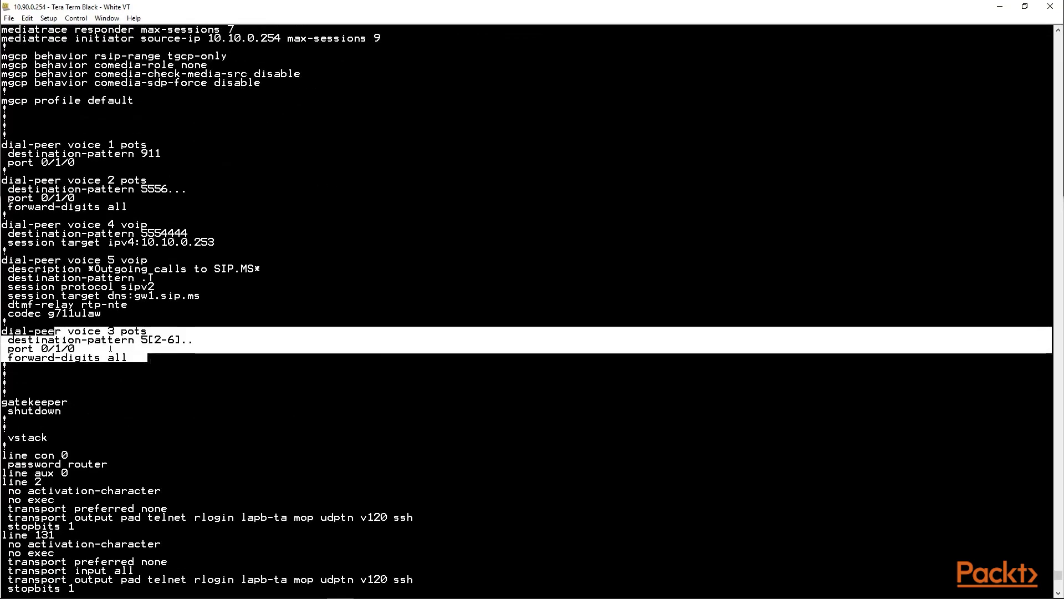